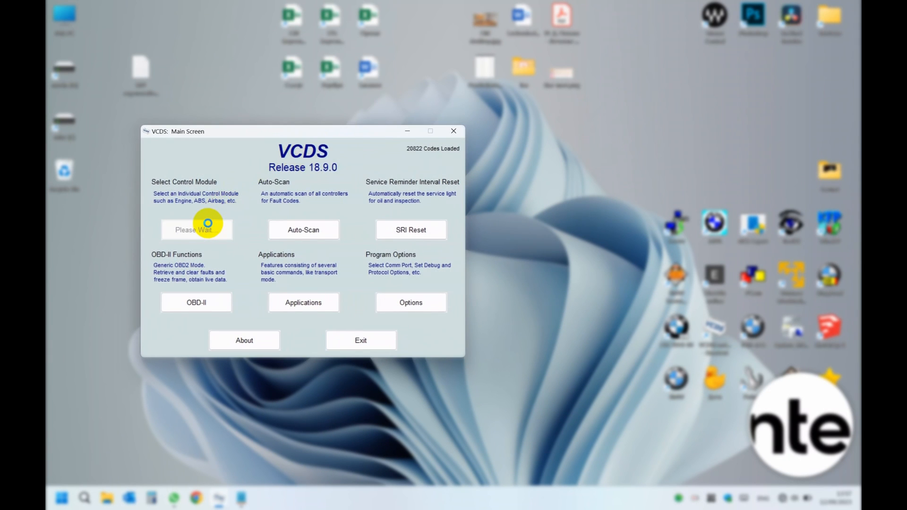
# - Connect to 01-Engine and bring up its Advanced Measuring Values selection list
pyautogui.click(196, 230)
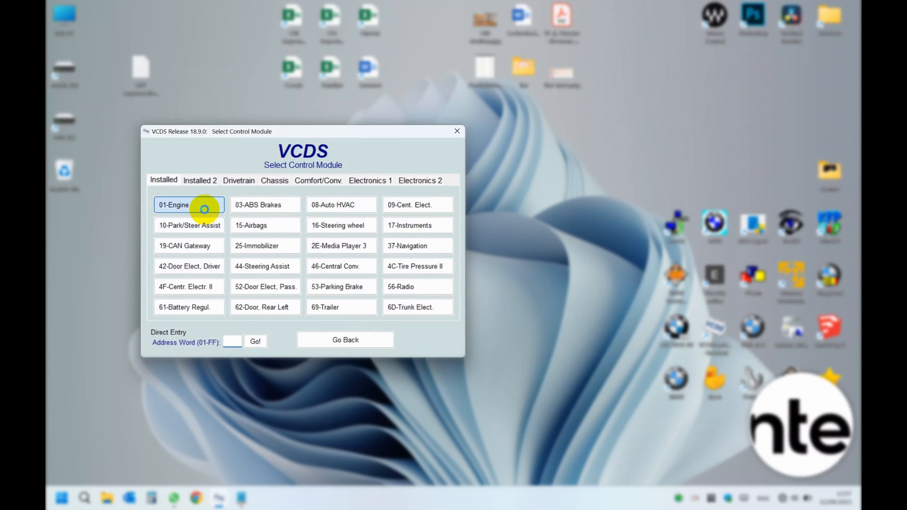
pyautogui.click(184, 205)
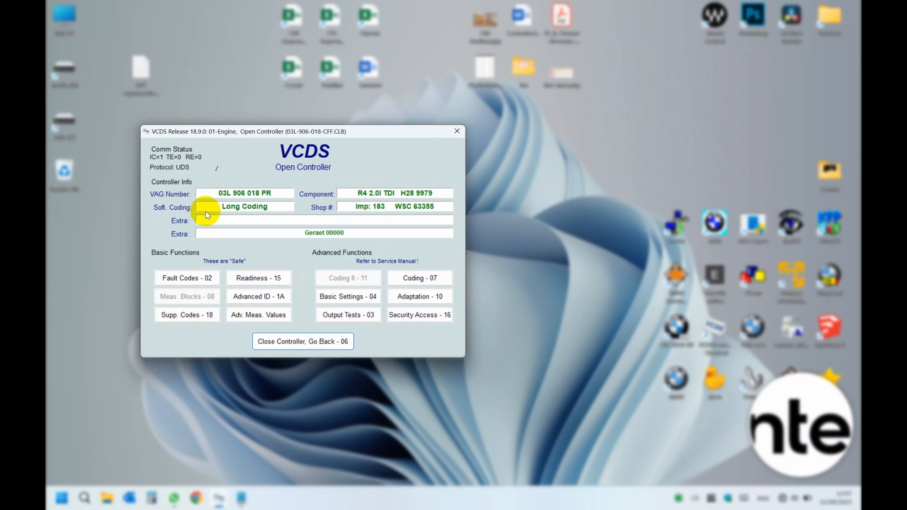
pyautogui.click(258, 315)
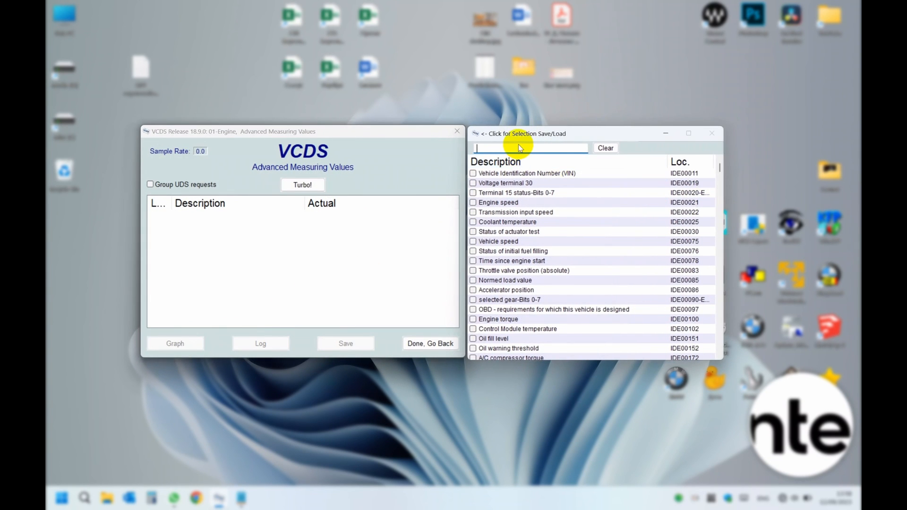
# - Filter on 'particle' and read difference pressure, both soot masses, time and km since regeneration, then return to main screen
pyautogui.write('particle')
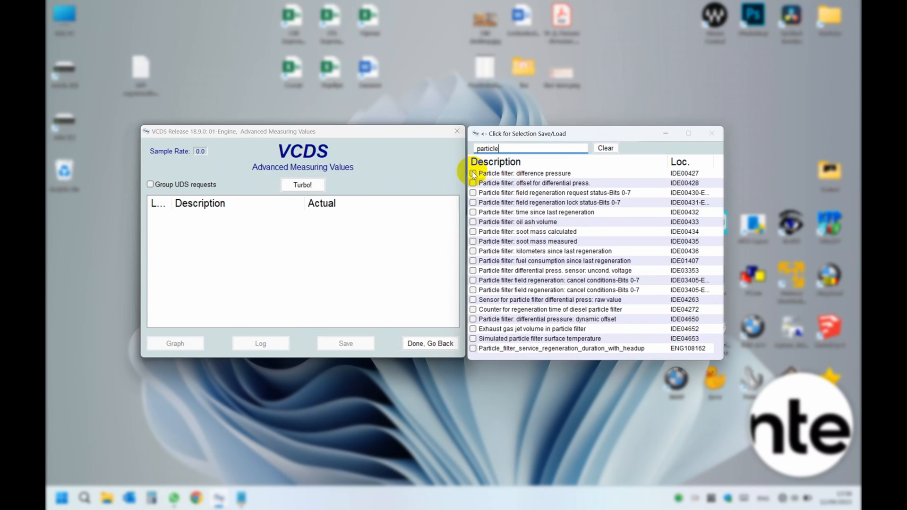
pyautogui.click(473, 174)
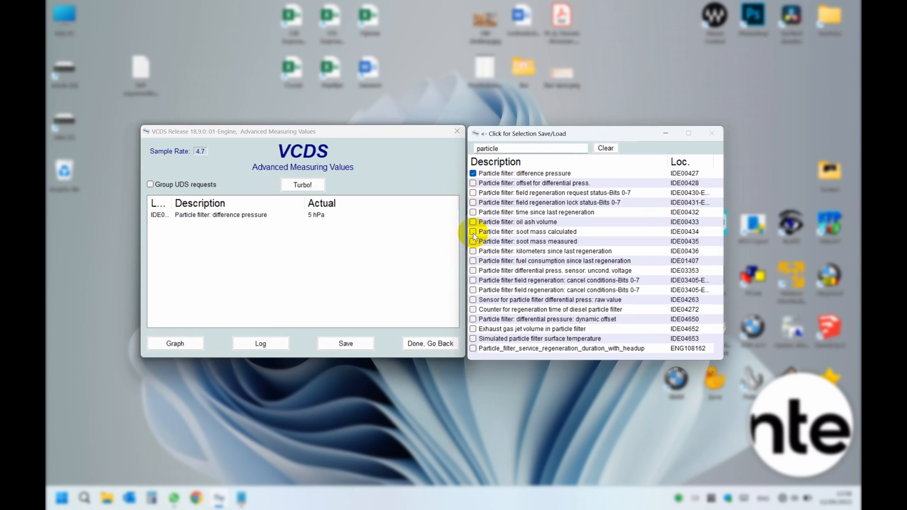
pyautogui.click(472, 232)
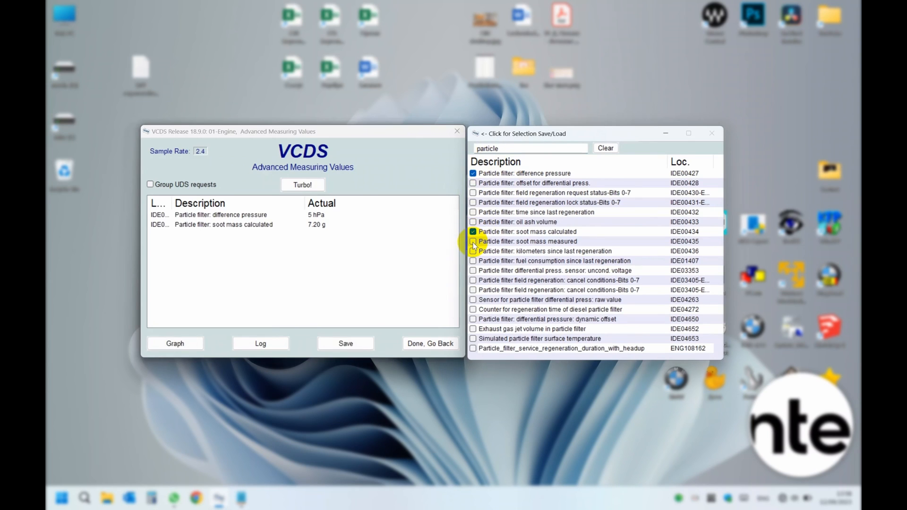
pyautogui.click(473, 242)
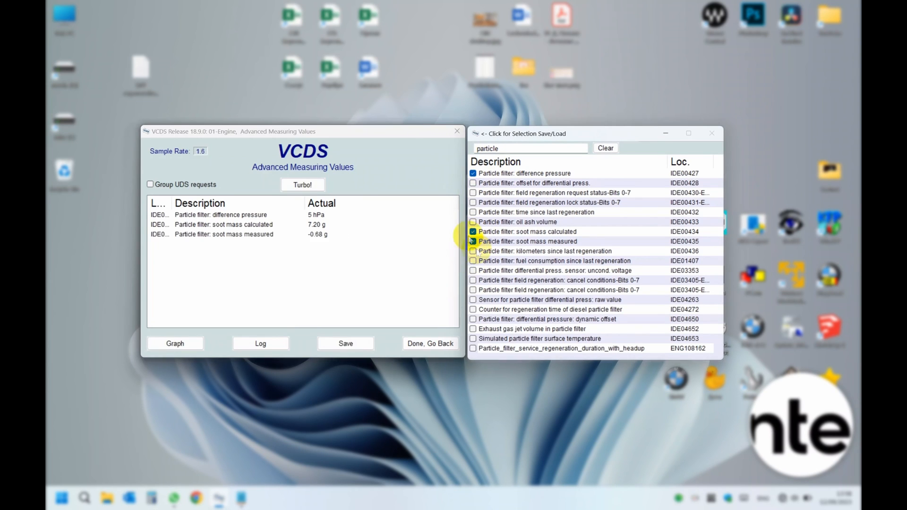
pyautogui.click(472, 212)
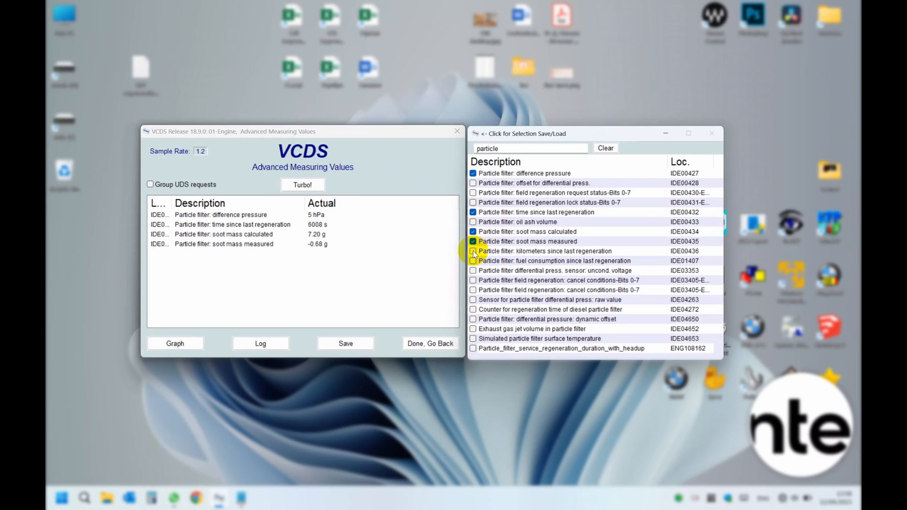
pyautogui.click(473, 251)
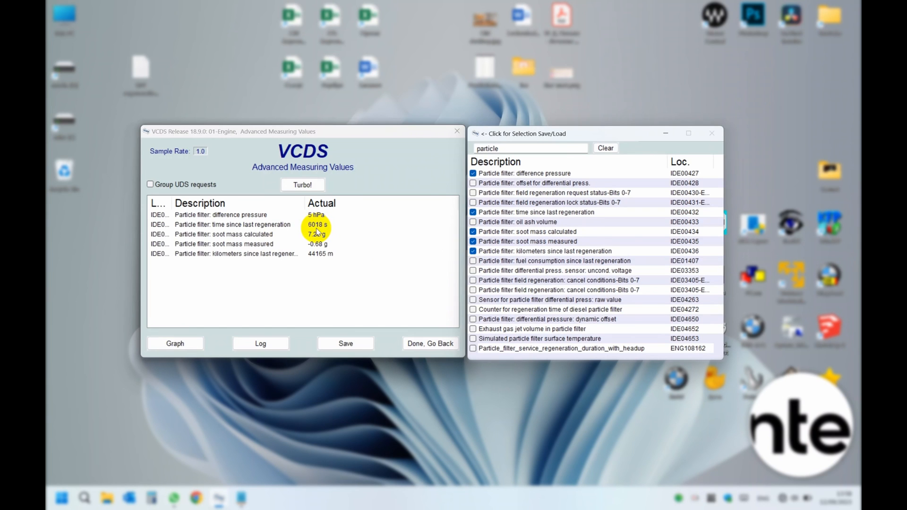
pyautogui.click(430, 344)
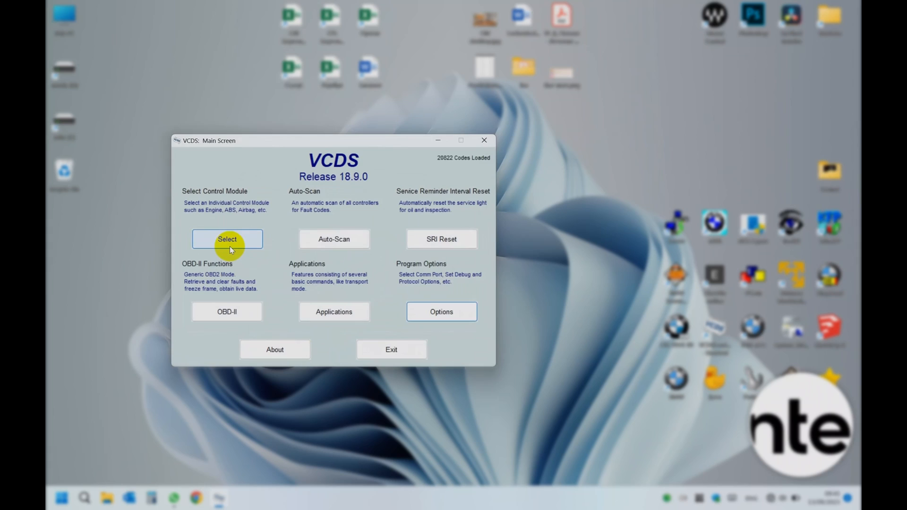
# - Reconnect to 01-Engine and request Security Access - 16
pyautogui.click(227, 239)
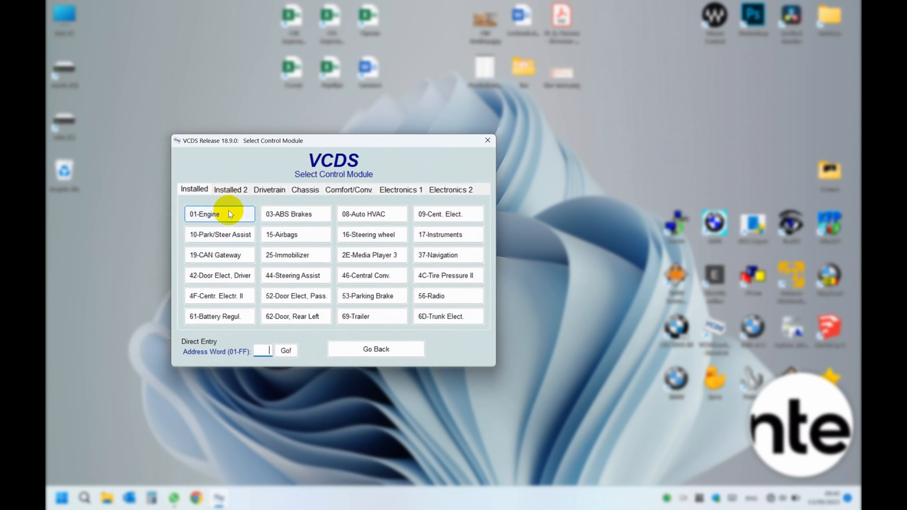
pyautogui.click(220, 214)
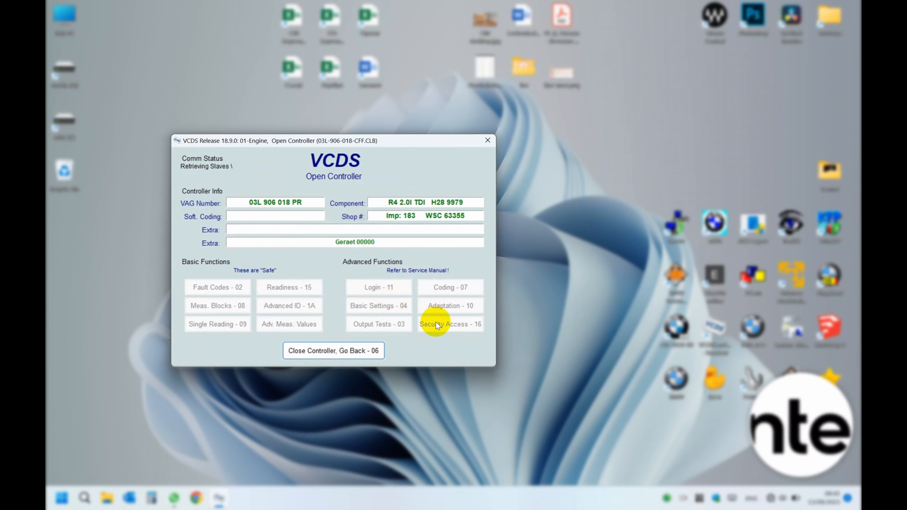
pyautogui.click(450, 325)
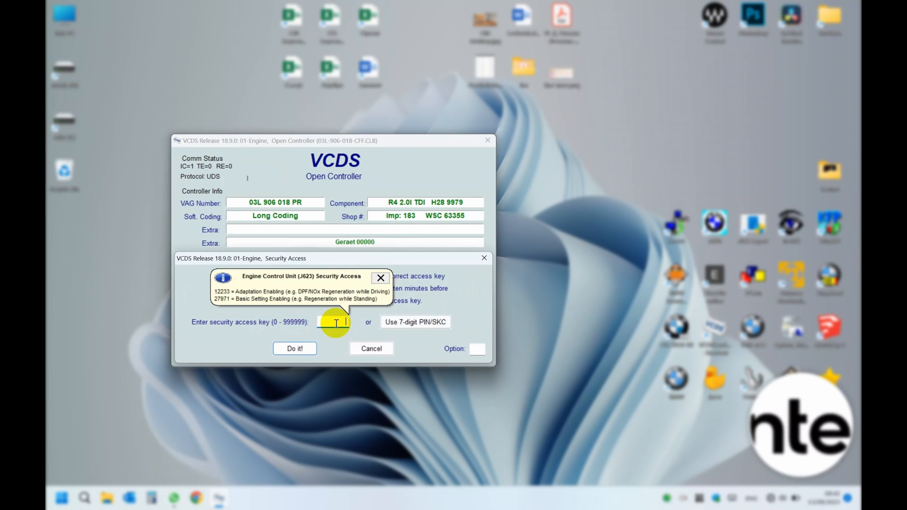
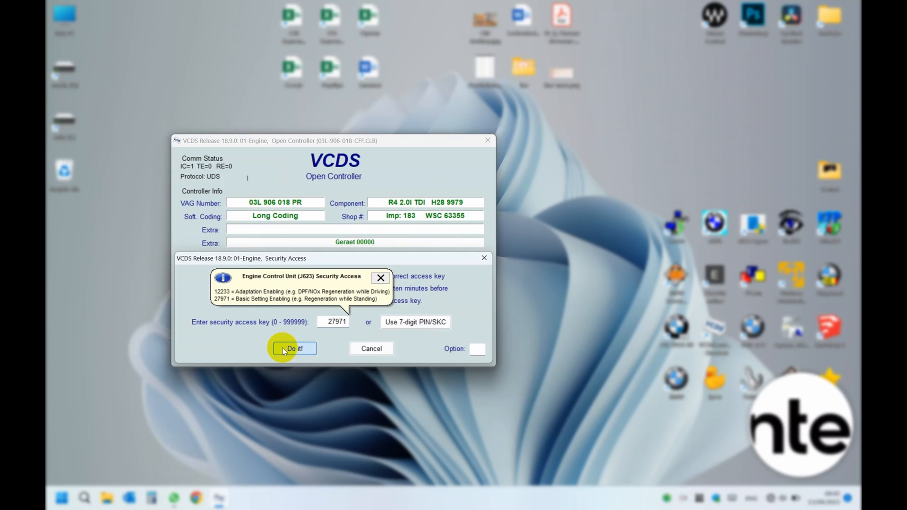
pyautogui.click(292, 348)
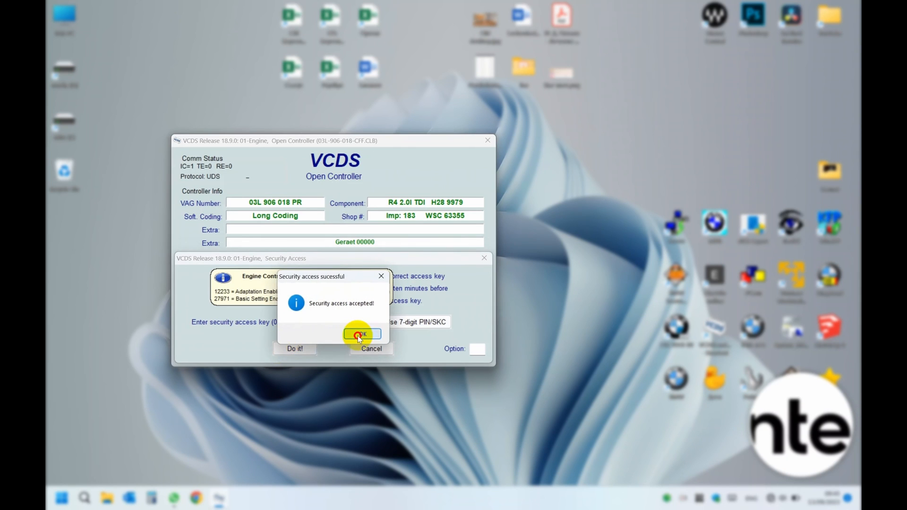
pyautogui.click(359, 333)
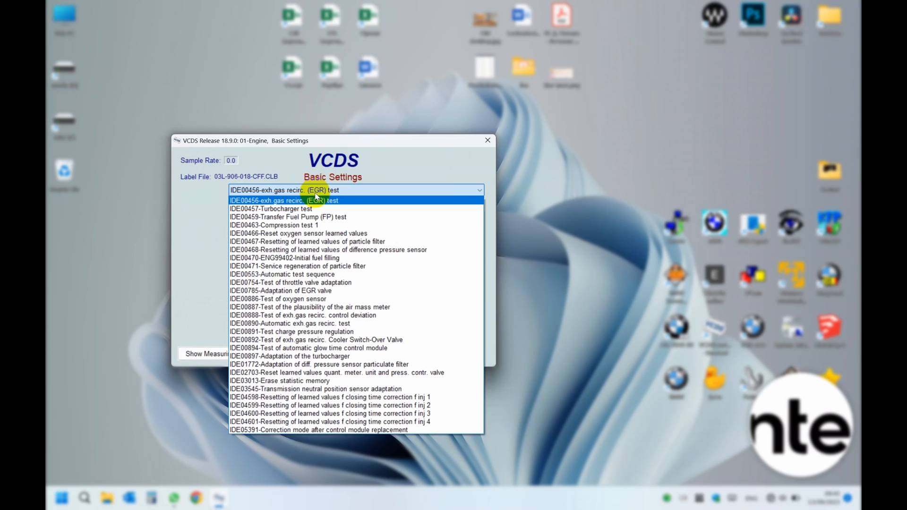
# - Run IDE00471 service regeneration of particle filter, restarting after releasing the pedal, until finished correctly
pyautogui.click(297, 267)
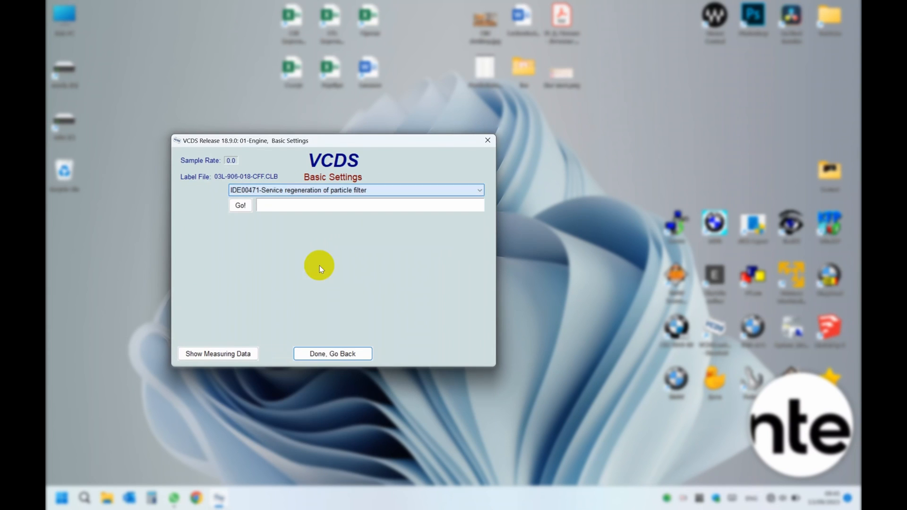
pyautogui.click(240, 206)
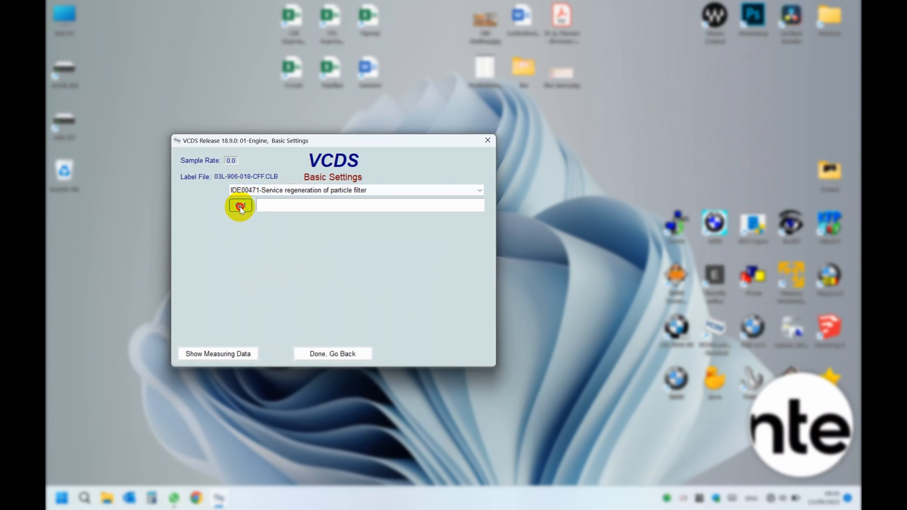
pyautogui.click(240, 206)
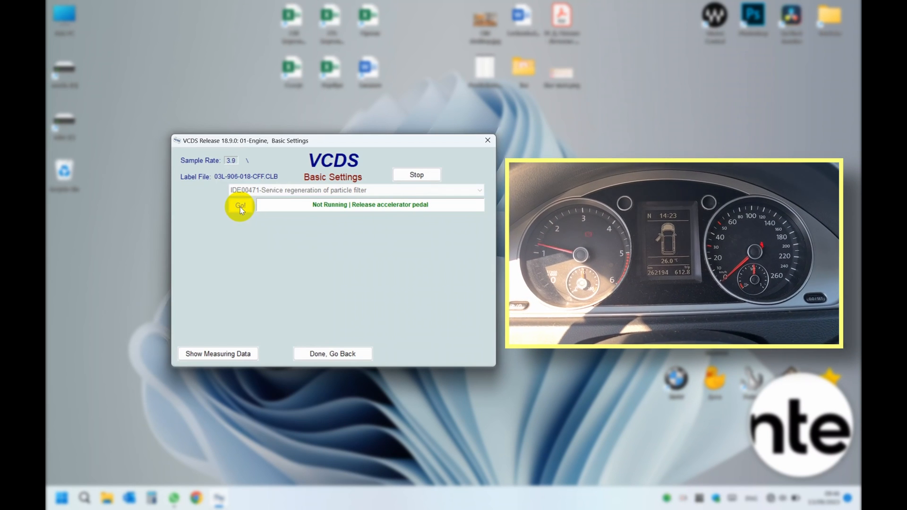
pyautogui.click(240, 206)
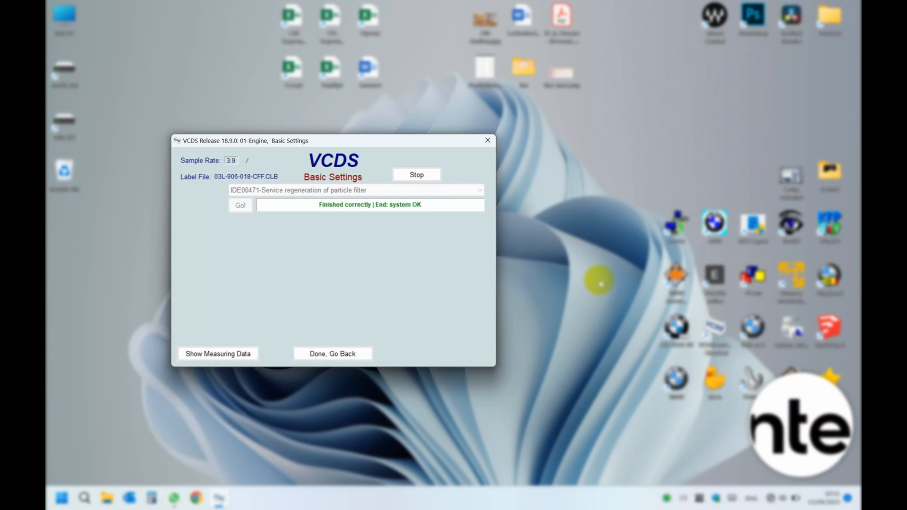
pyautogui.click(217, 354)
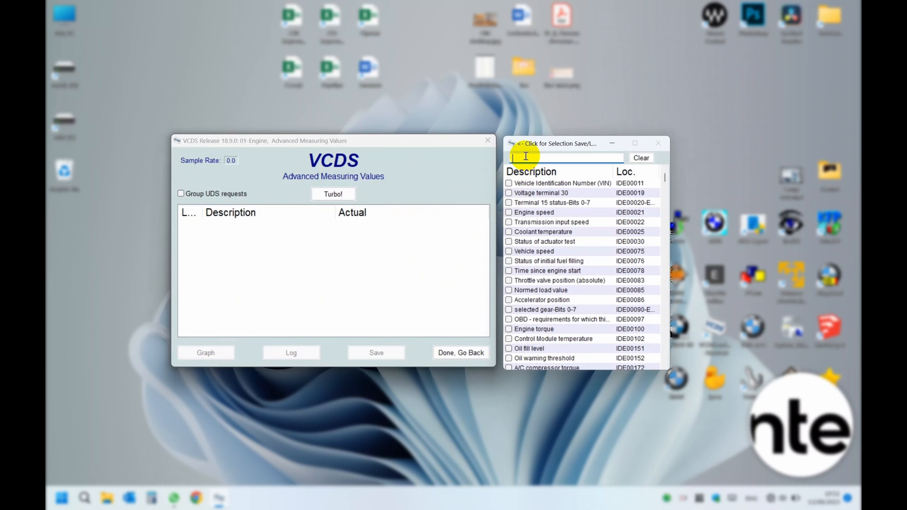
# - Filter on 'par' and recheck particle filter difference pressure and measured soot mass after regeneration
pyautogui.write('particl')
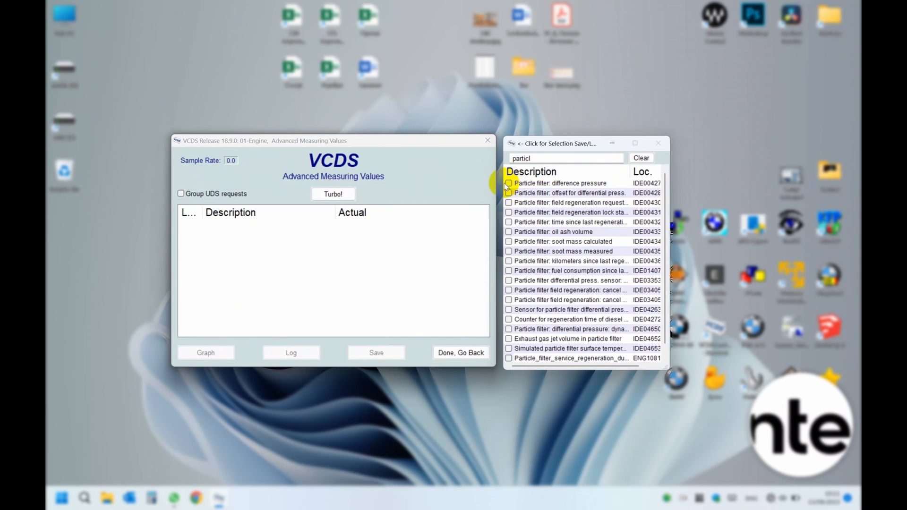
pyautogui.click(508, 242)
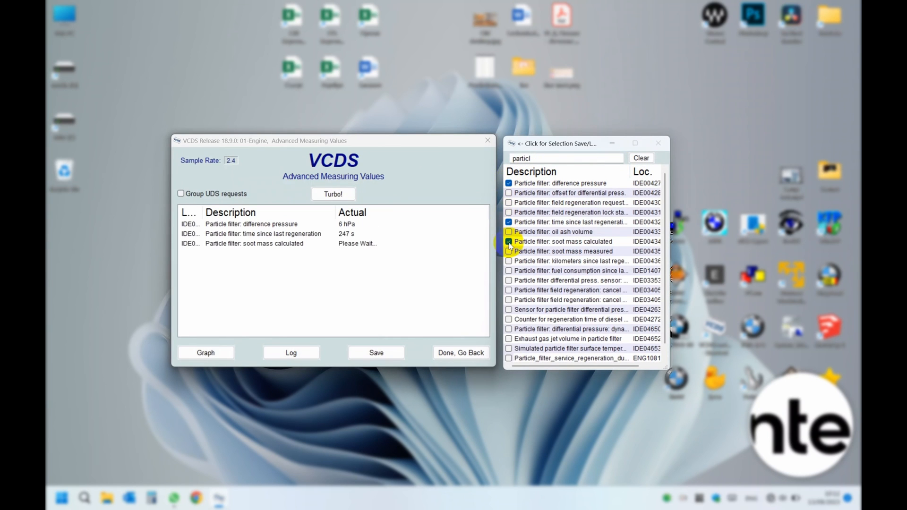
pyautogui.click(509, 261)
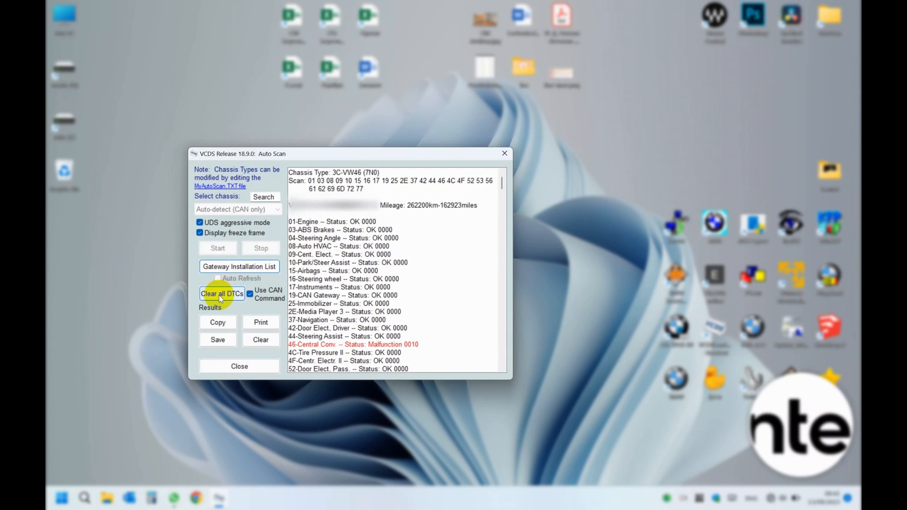
# - Clear all DTCs across every module, confirming both warnings, and close Auto-Scan
pyautogui.click(221, 293)
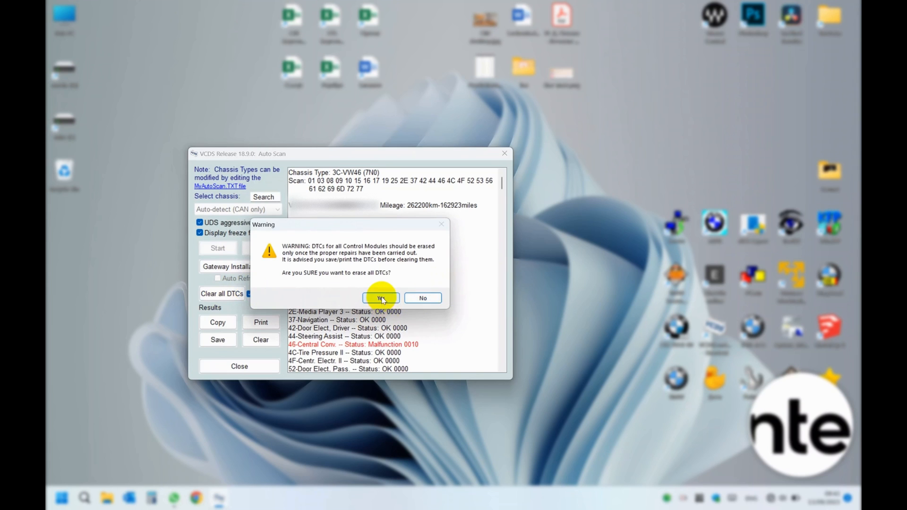
pyautogui.click(381, 297)
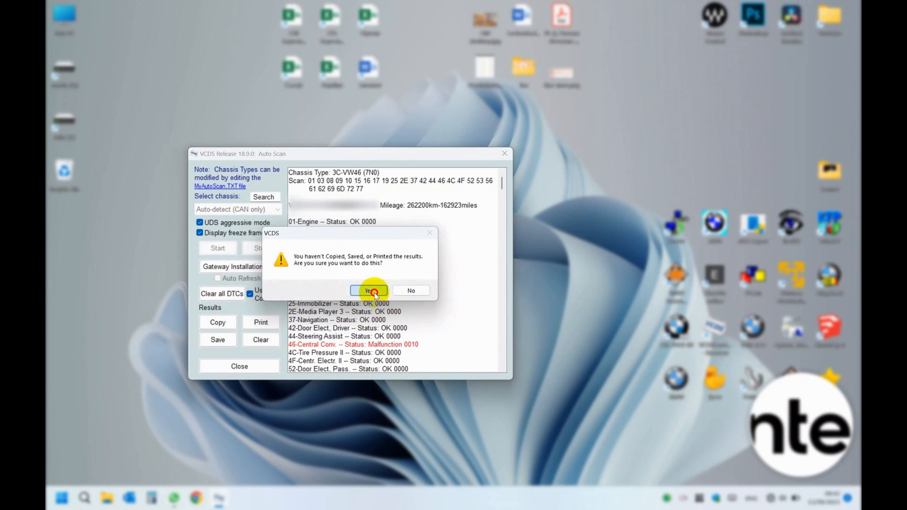
pyautogui.click(369, 291)
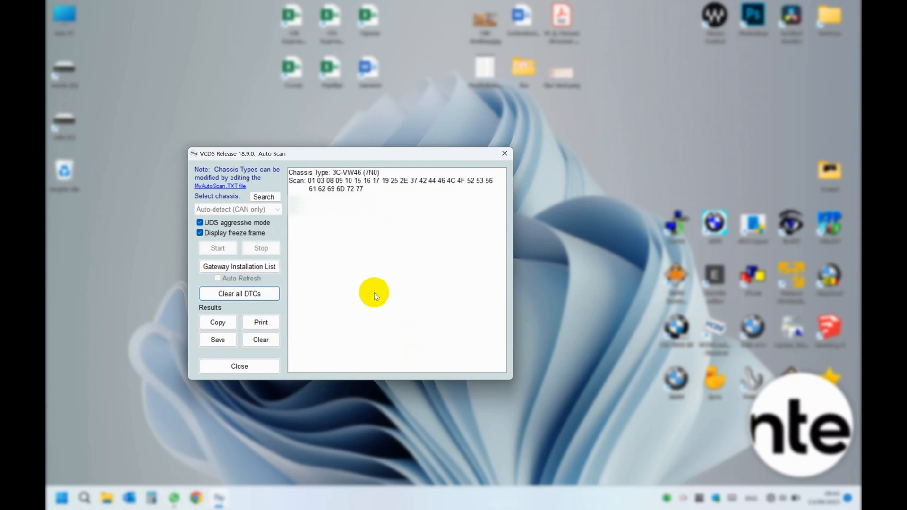
pyautogui.click(240, 367)
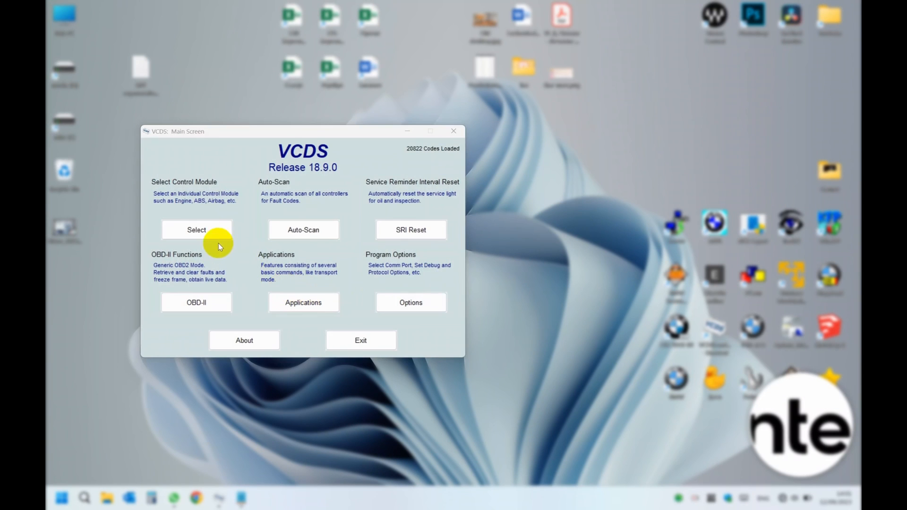
# - Reopen 01-Engine and bring up its Output Tests - 03 actuator list
pyautogui.click(197, 229)
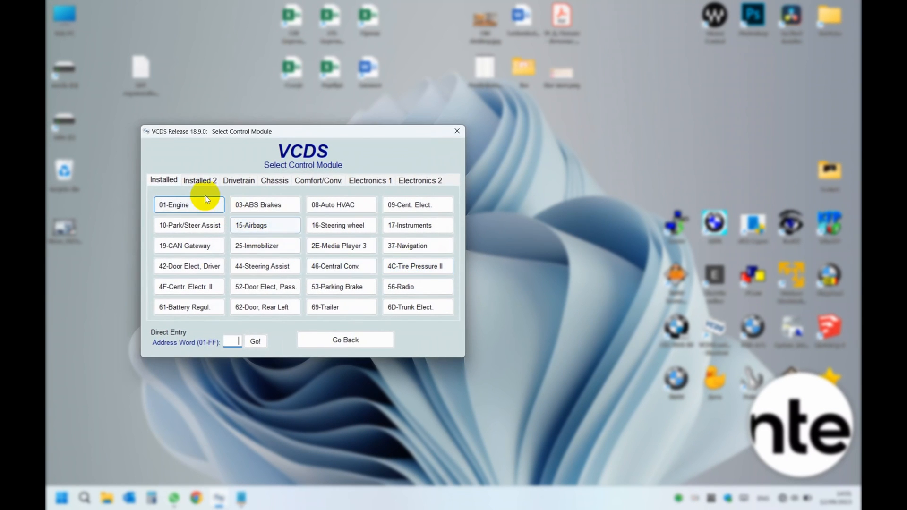
pyautogui.click(188, 204)
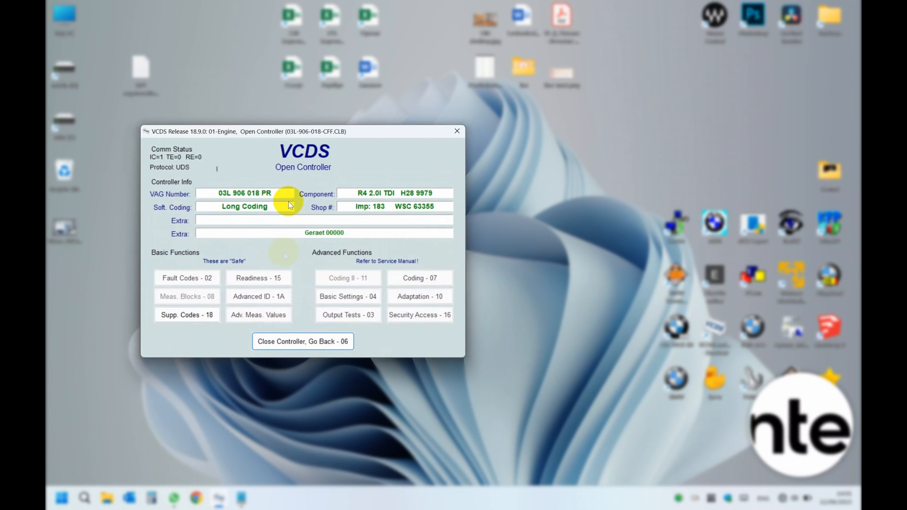
pyautogui.click(348, 315)
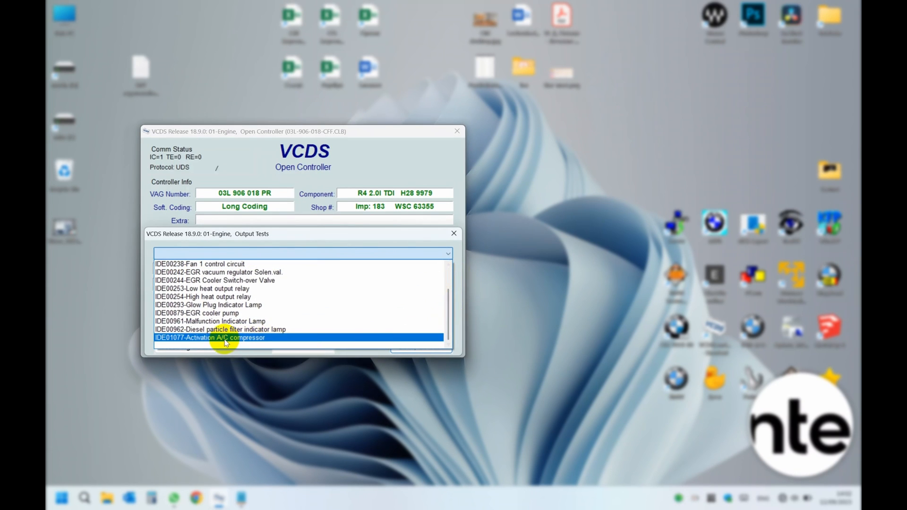
# - Start the IDE00962 diesel particle filter indicator lamp output test
pyautogui.click(219, 328)
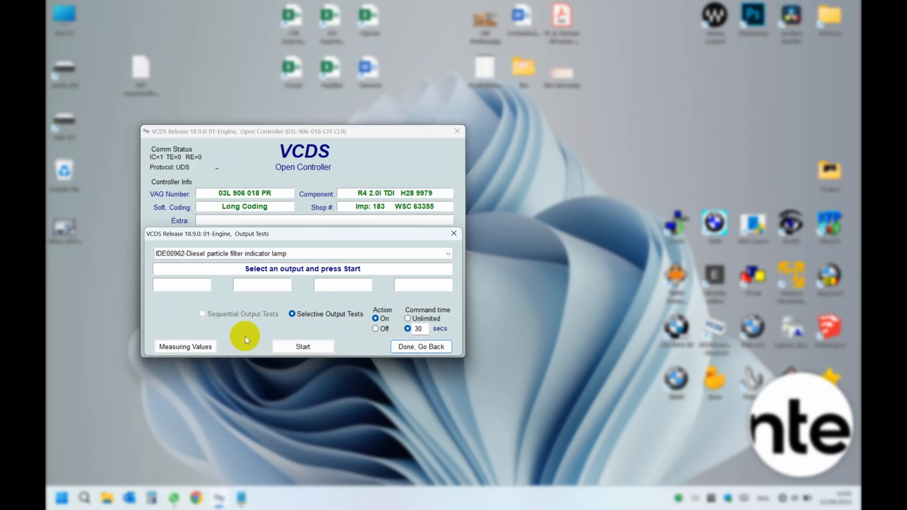
pyautogui.click(302, 347)
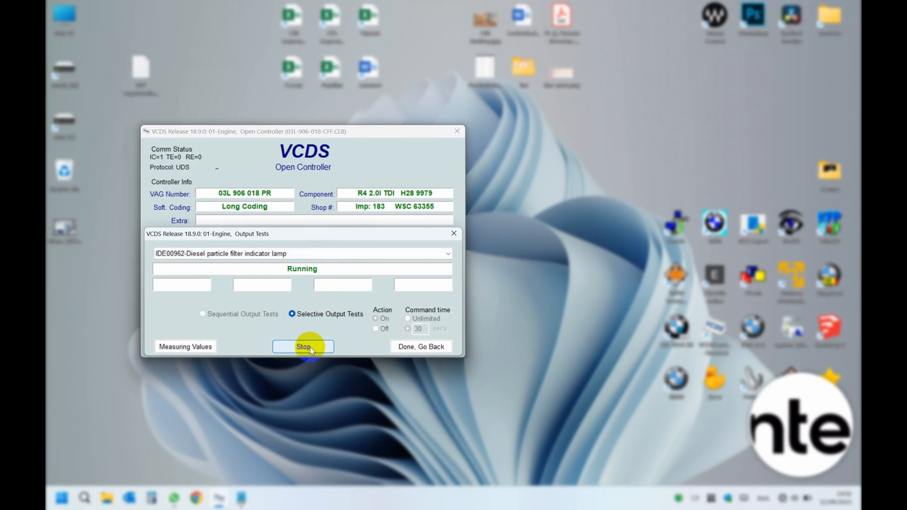